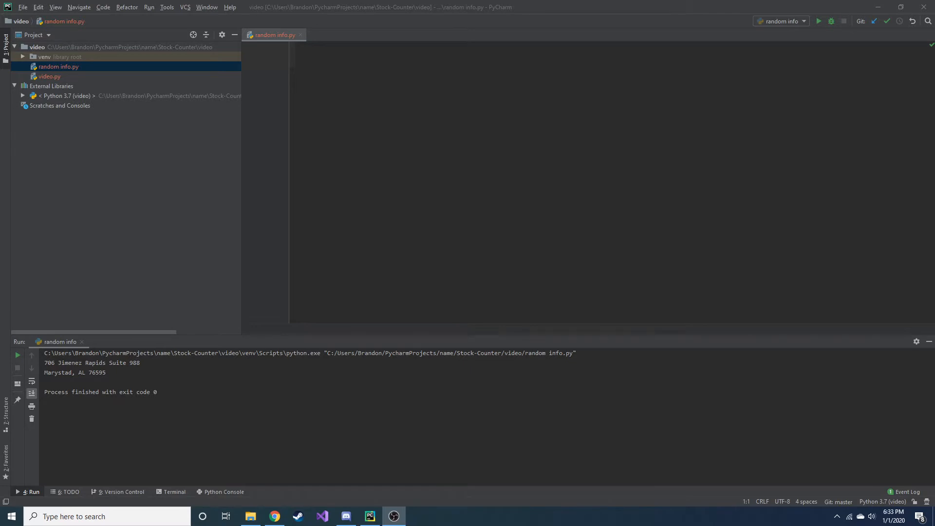
mouse_move(753, 238)
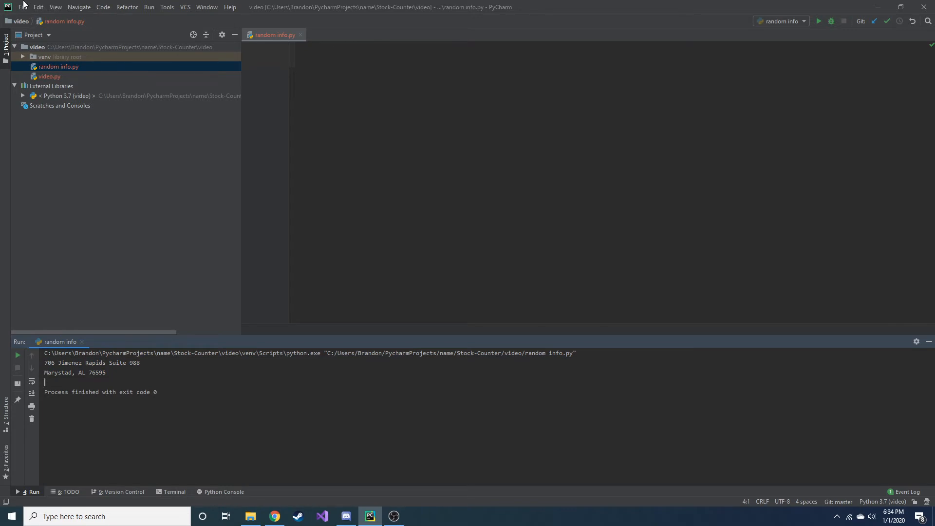
- Check the Faker package in the project's installed packages settings, changing nothing
click(22, 7)
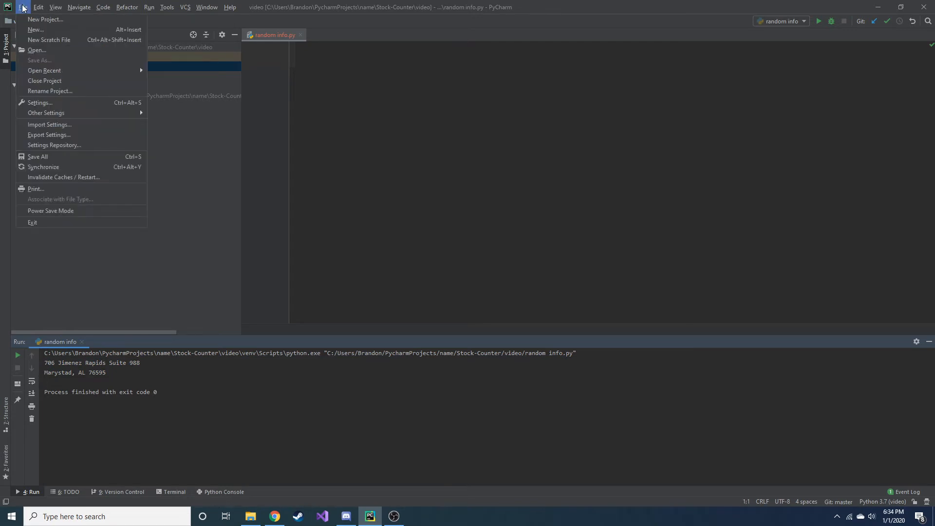
click(39, 103)
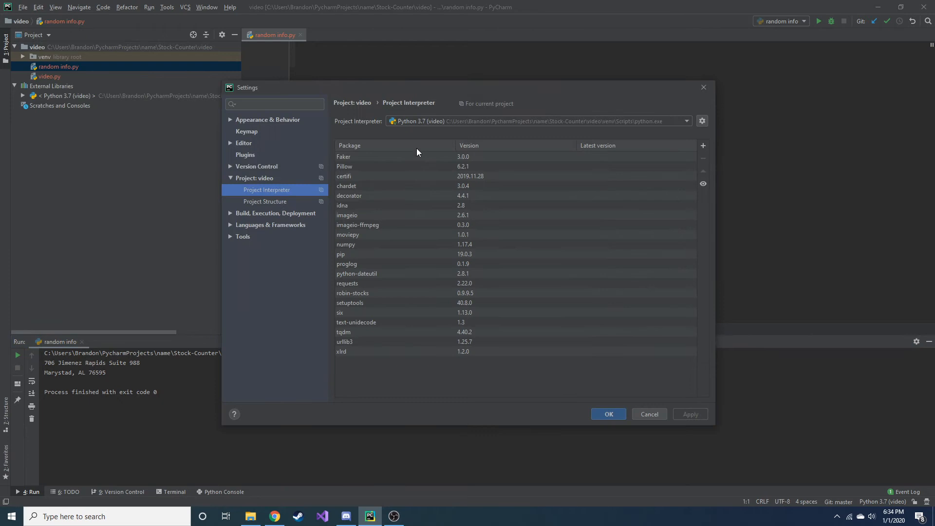
click(344, 156)
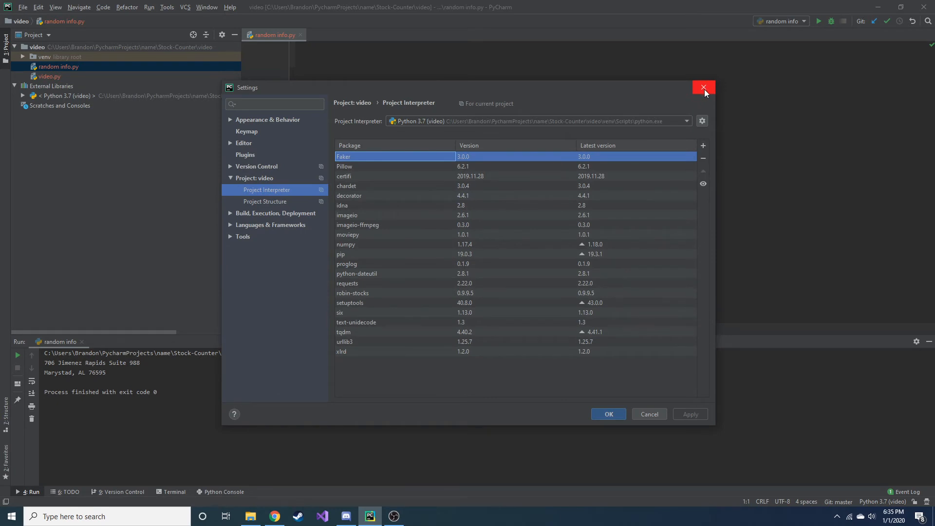
click(704, 87)
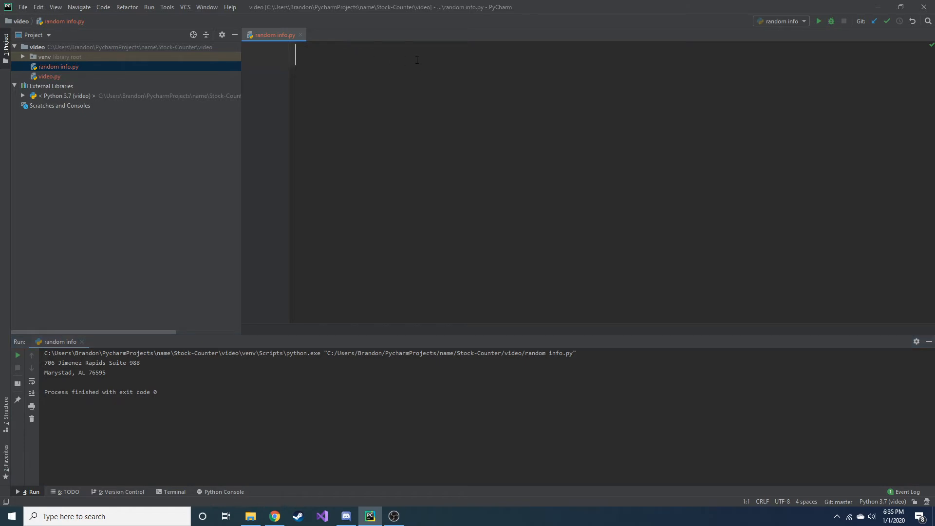
- Write 'from faker import Faker' and 'fake = Faker()' in random info.py
text(from fa)
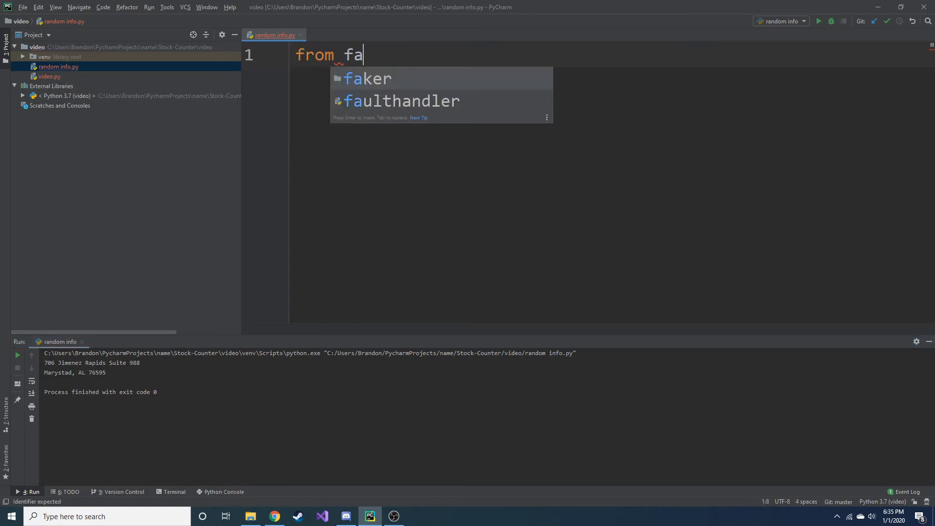
text(ker import Faker)
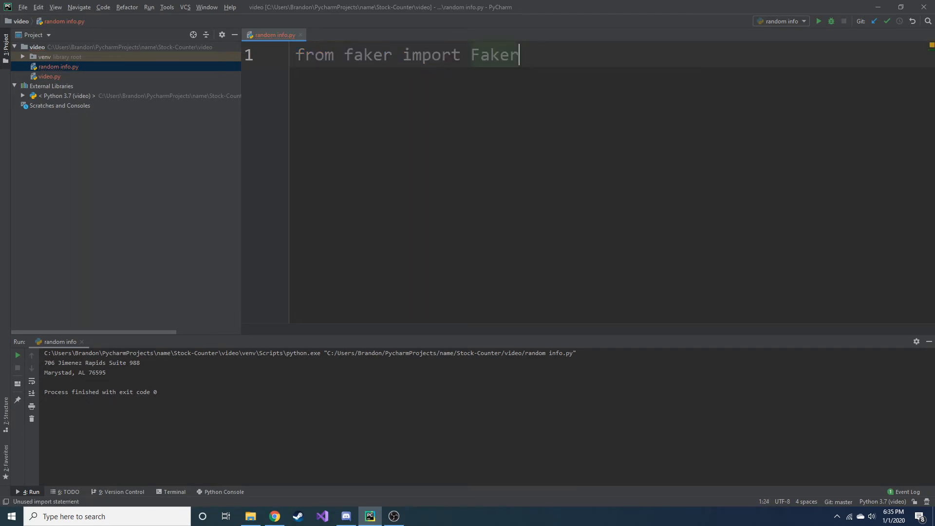
double_click(367, 54)
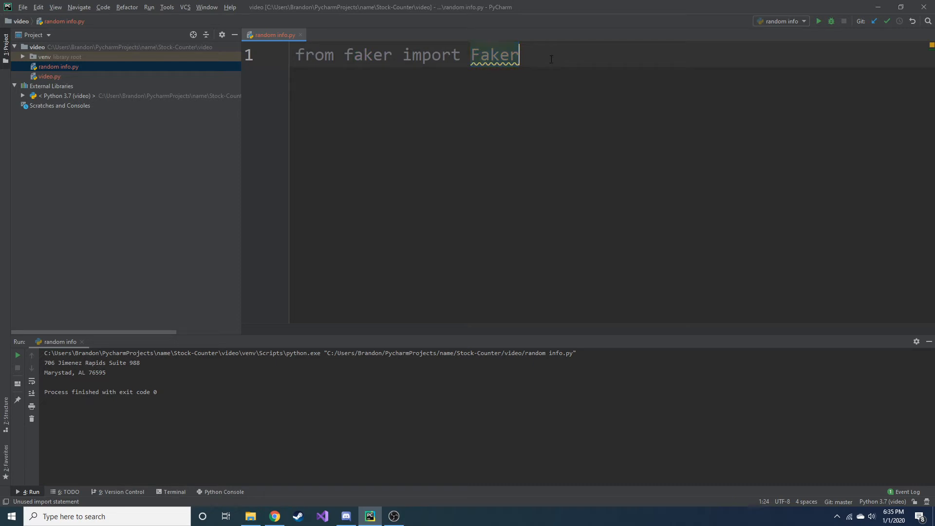
key(enter)
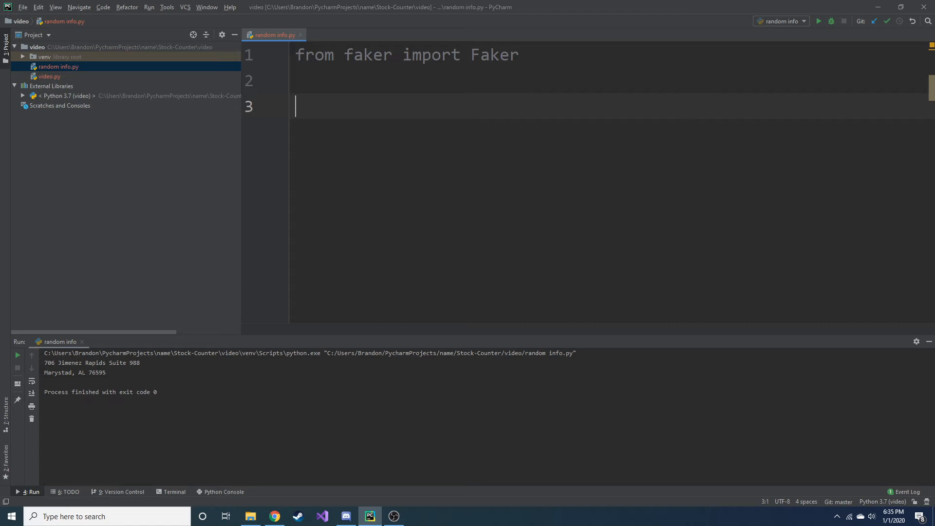
text(fa)
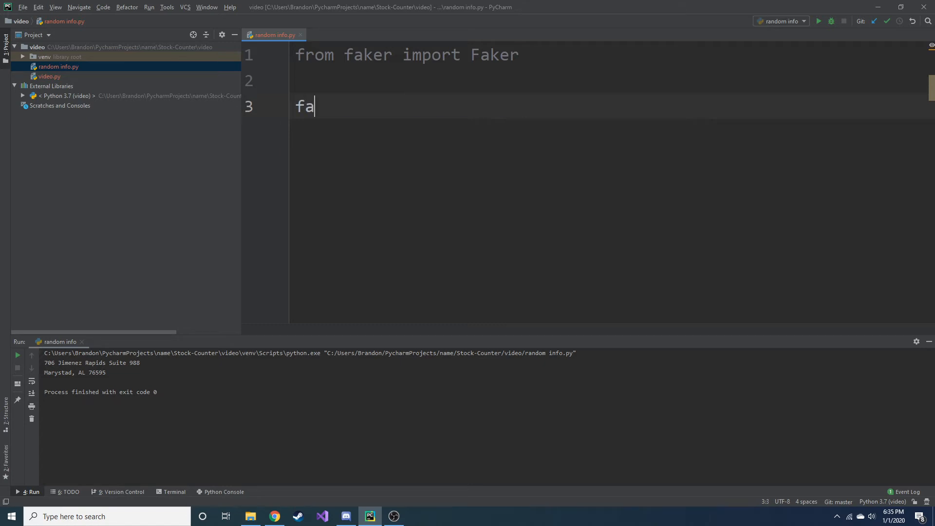
text(ke)
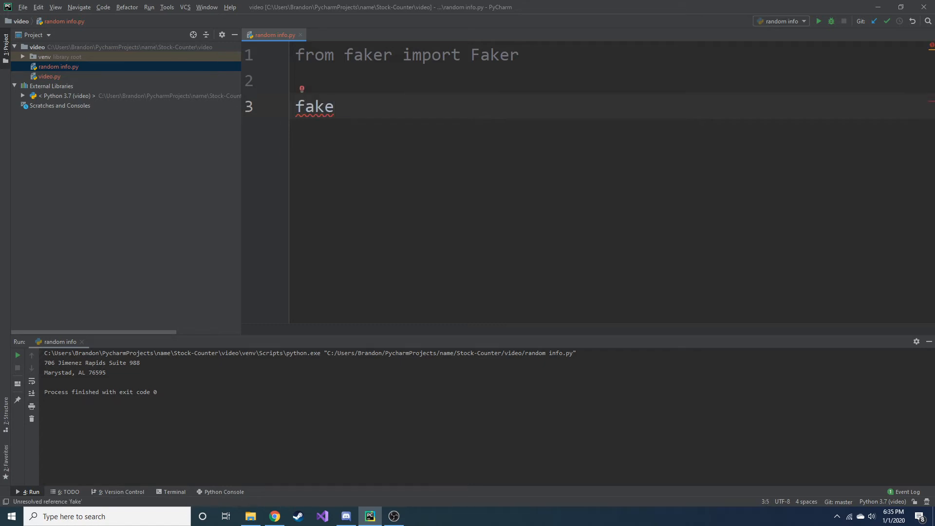
text(=)
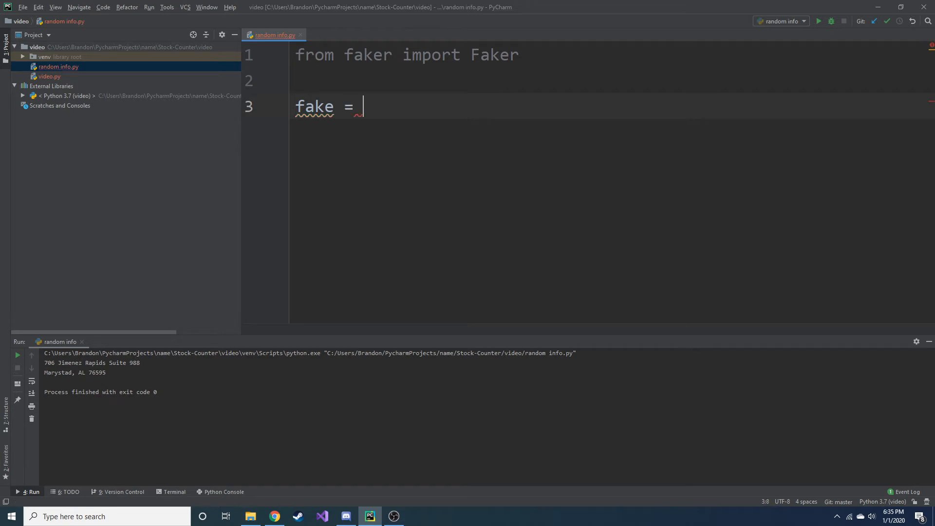
text(f)
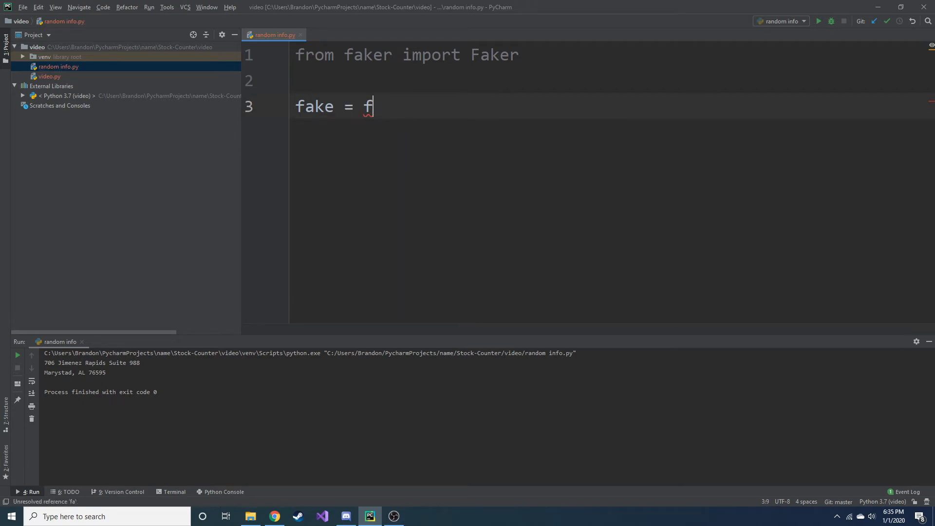
text(Faker())
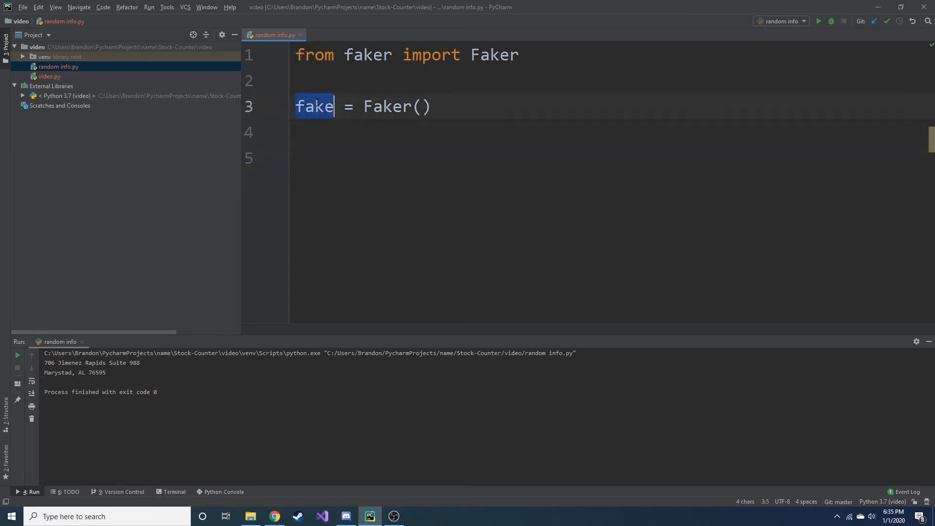
click(307, 157)
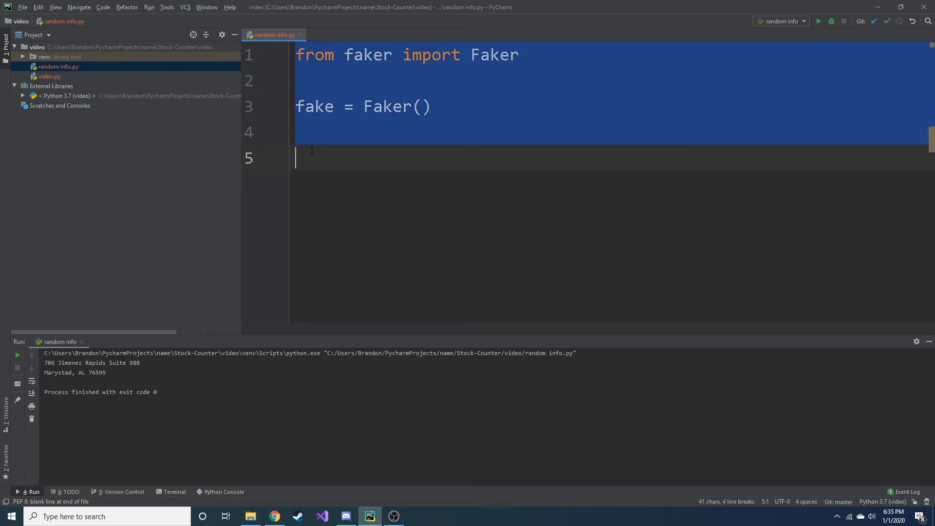
click(373, 55)
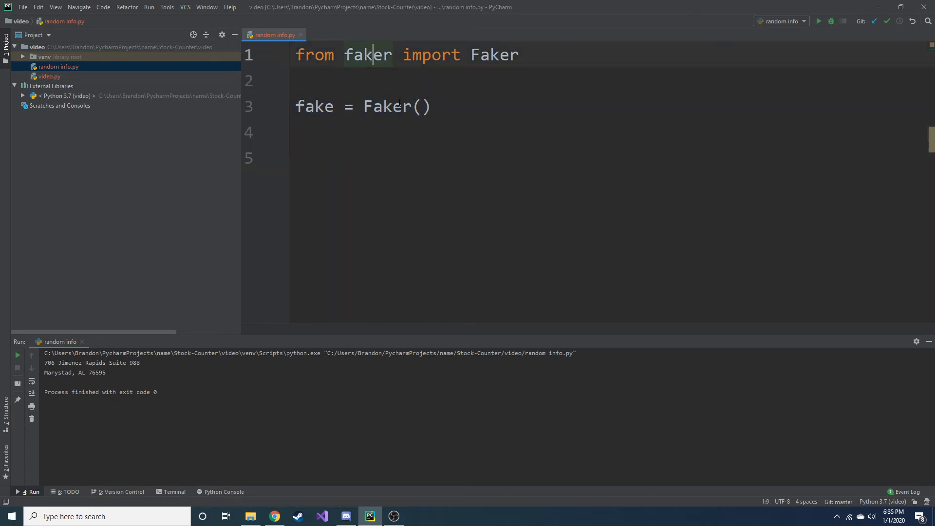
click(297, 158)
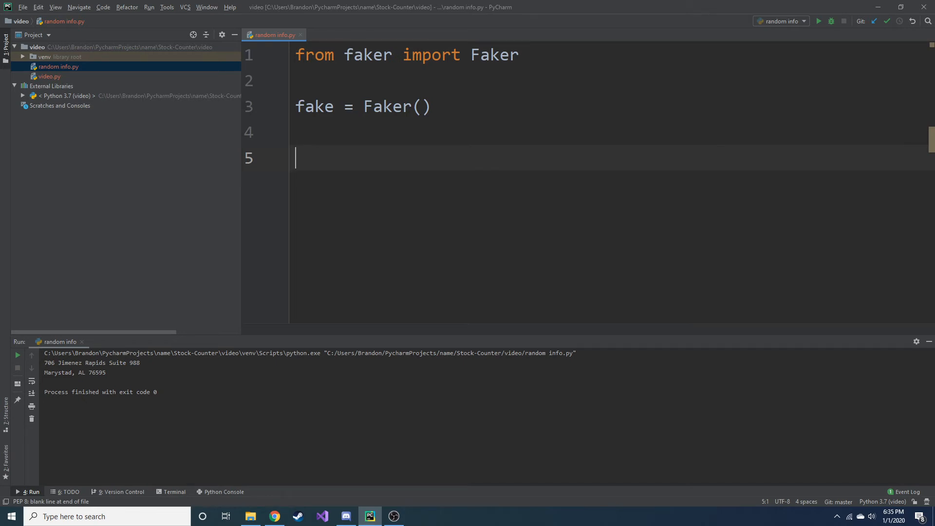
- Add print(fake.address()) on the line after the Faker setup, using autocomplete
text(print)
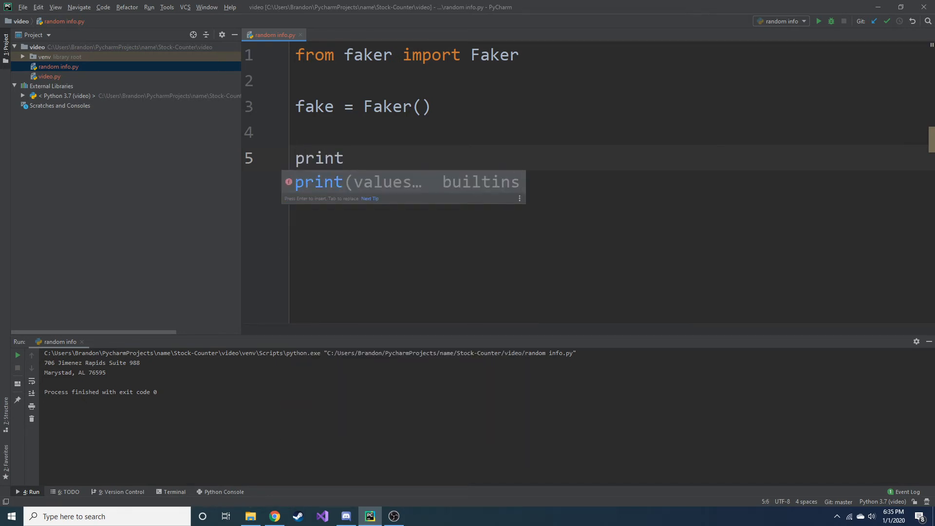
text((fake.addr)
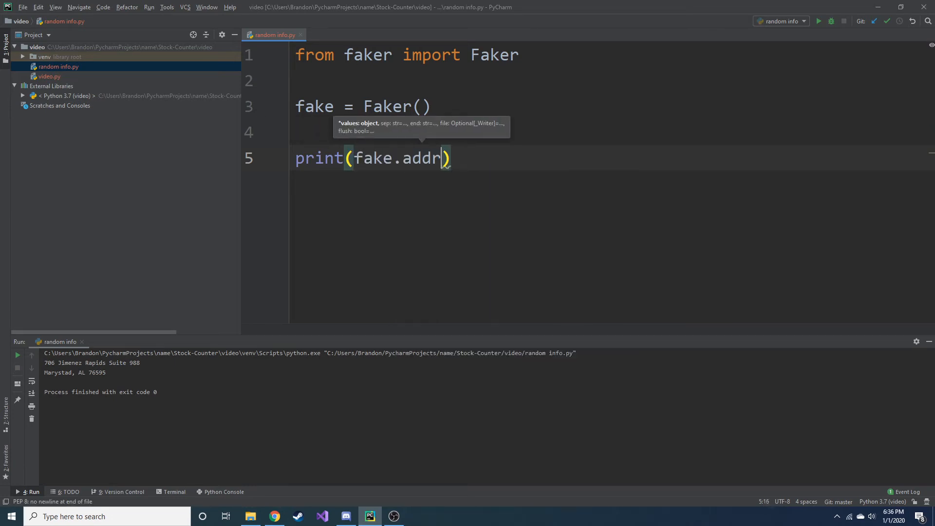
text(ess())
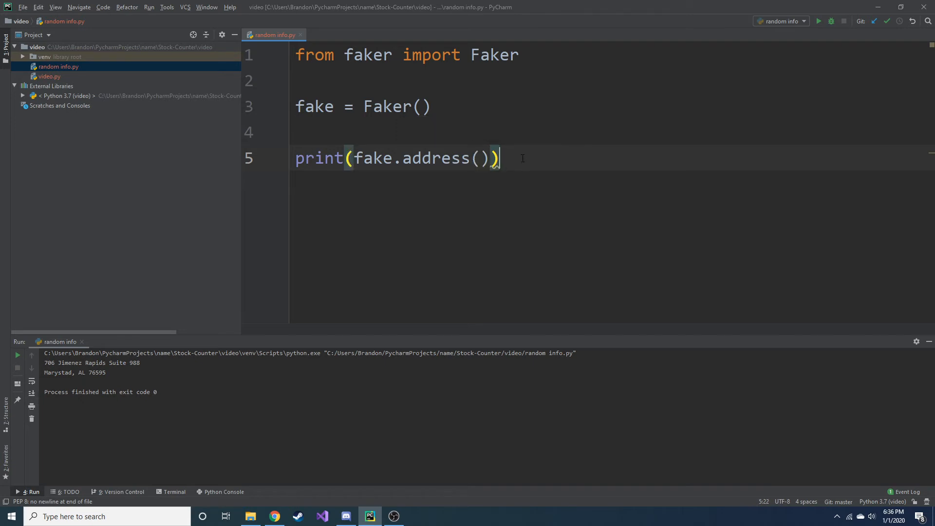
mouse_move(819, 21)
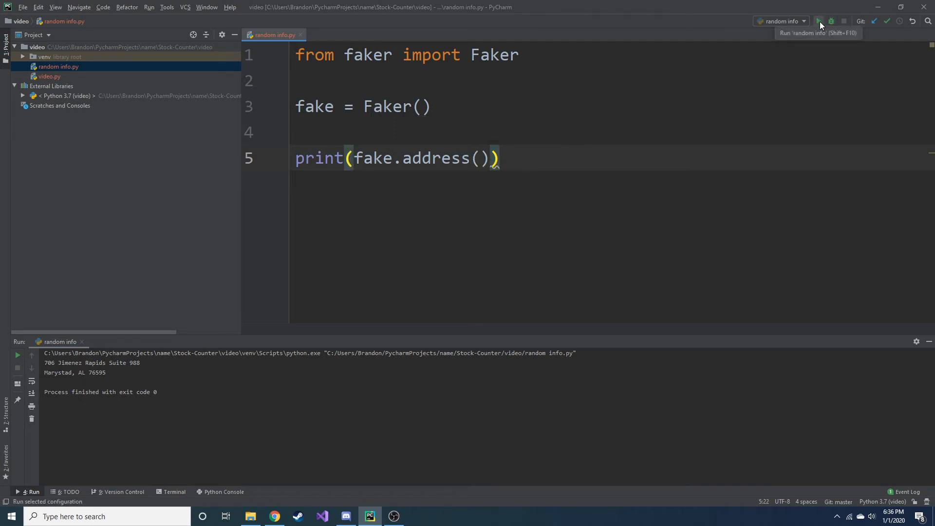
- Run random info.py five times for new addresses, then select 'address' on line 5
click(819, 21)
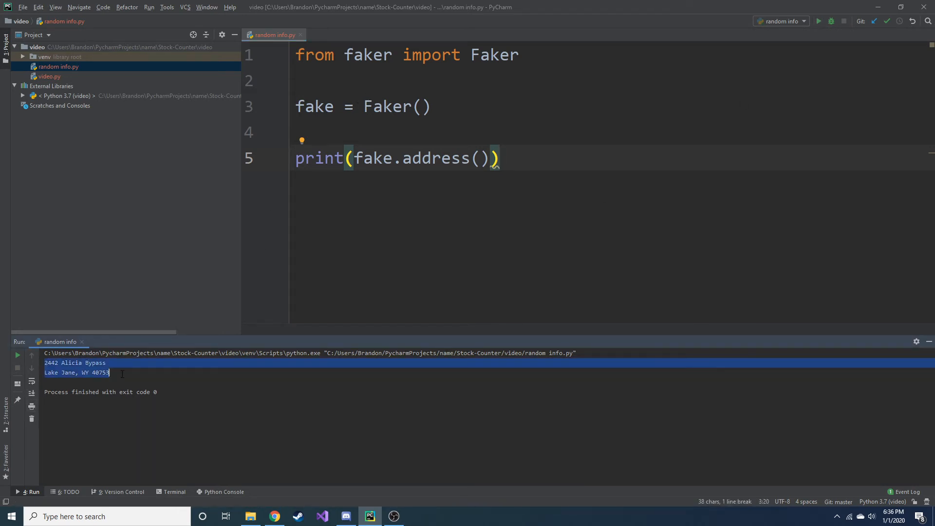
mouse_move(831, 21)
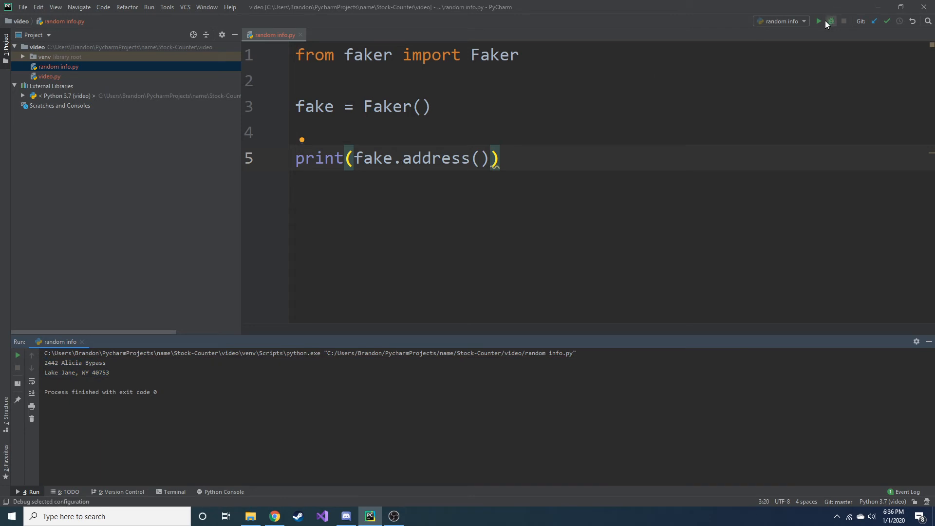
click(819, 21)
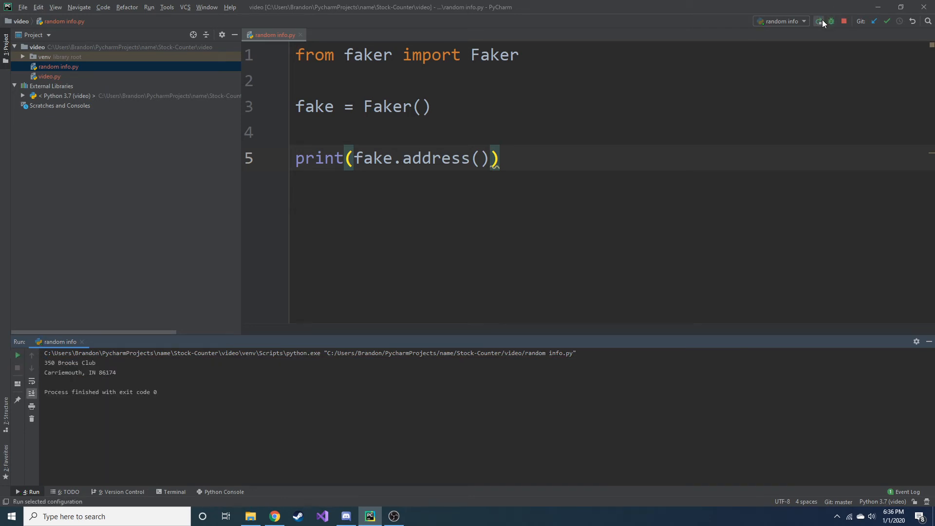
click(819, 21)
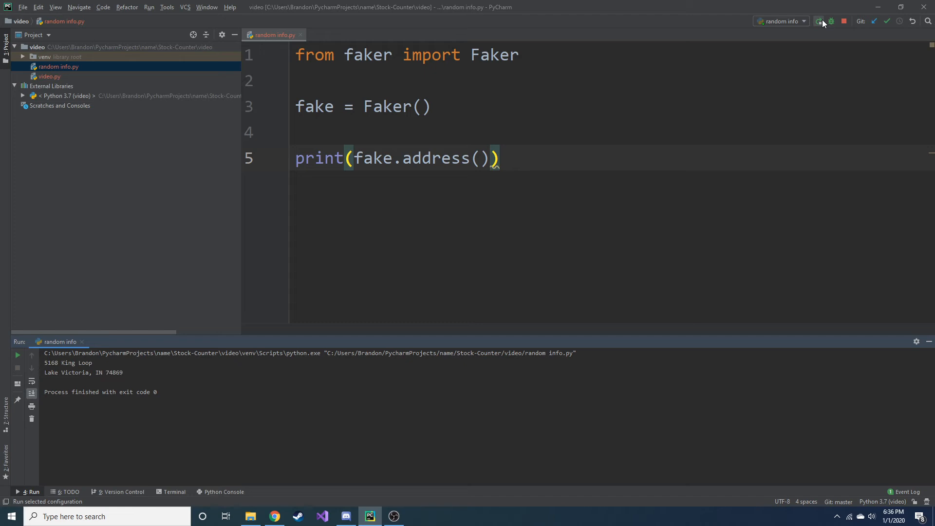
click(820, 21)
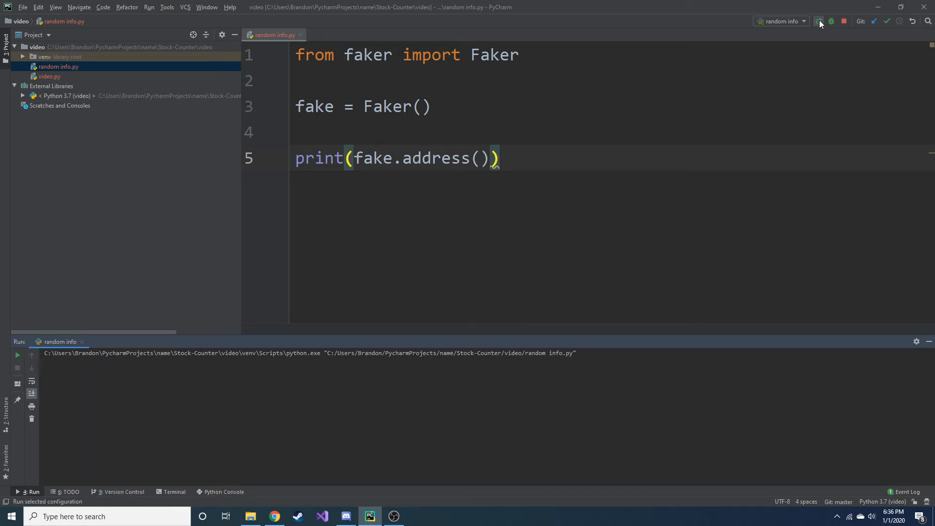
click(819, 21)
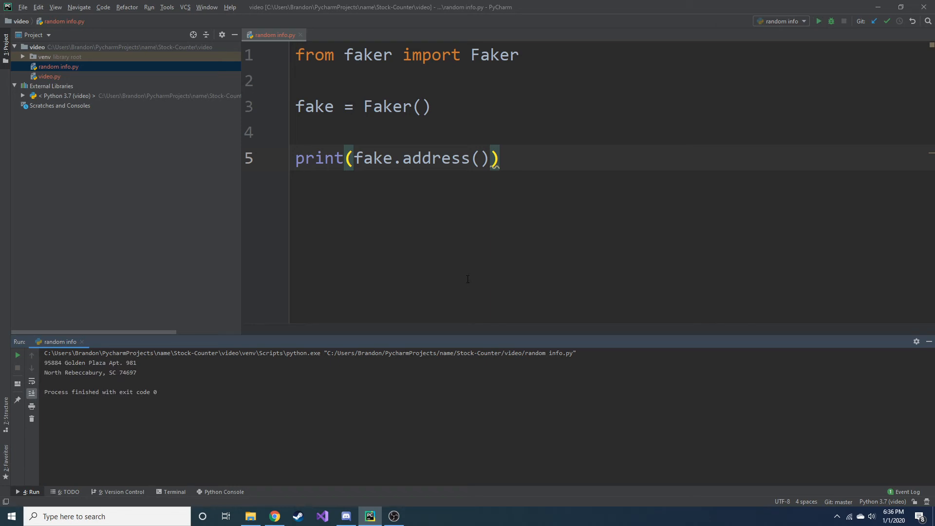
click(274, 516)
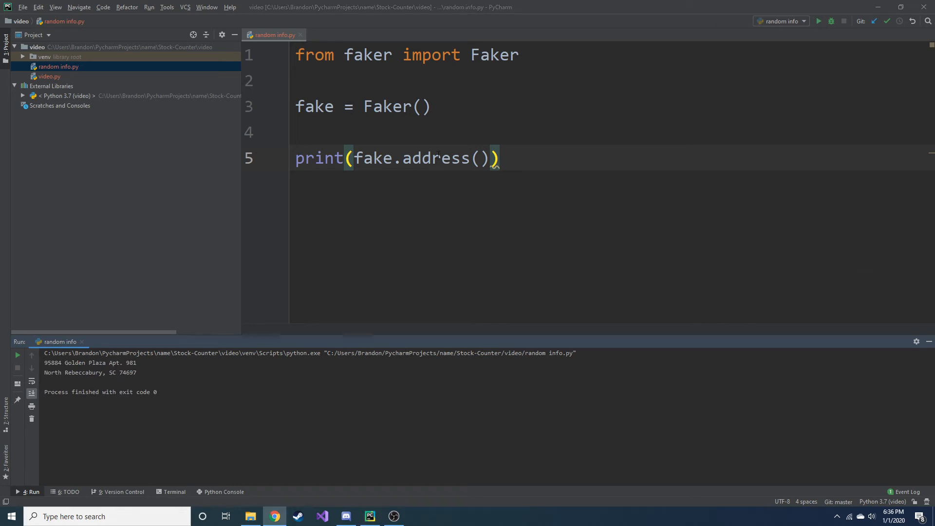
double_click(436, 158)
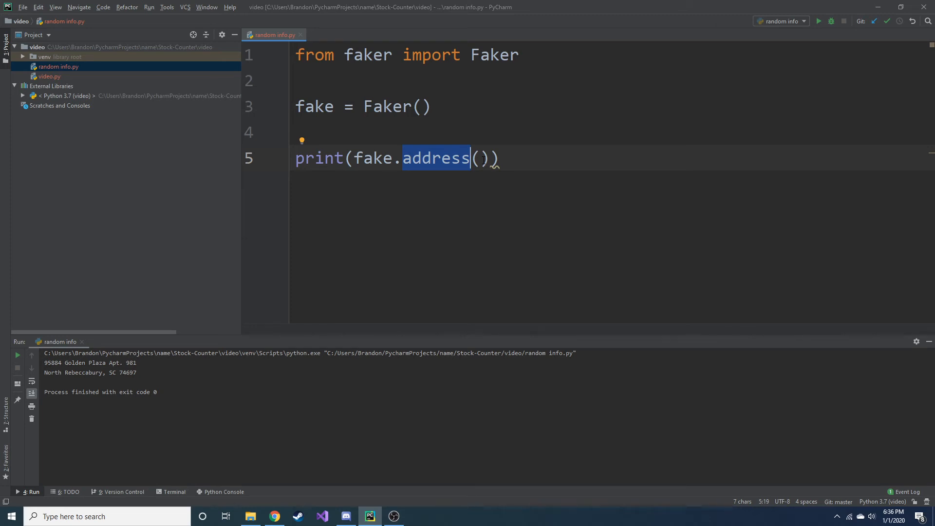
- Replace 'address' with 'job' and run the script three times for job titles
text(job)
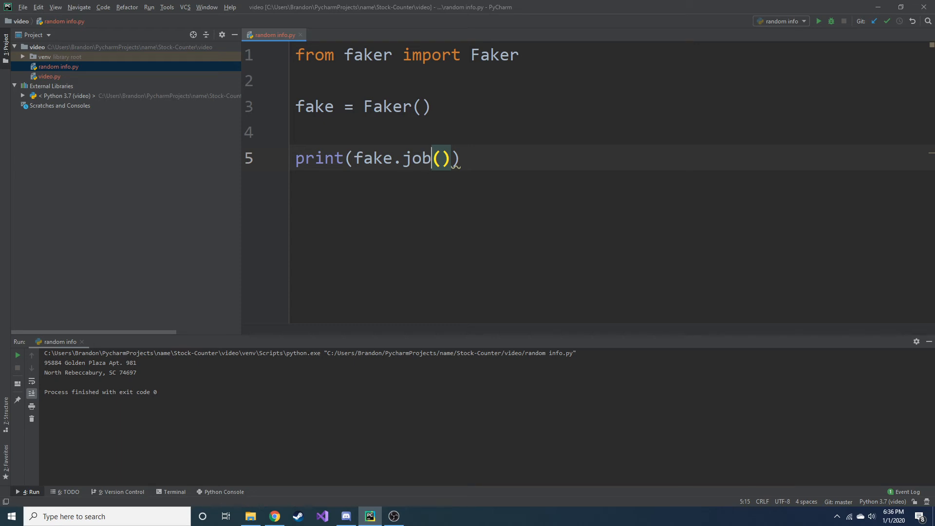
double_click(373, 158)
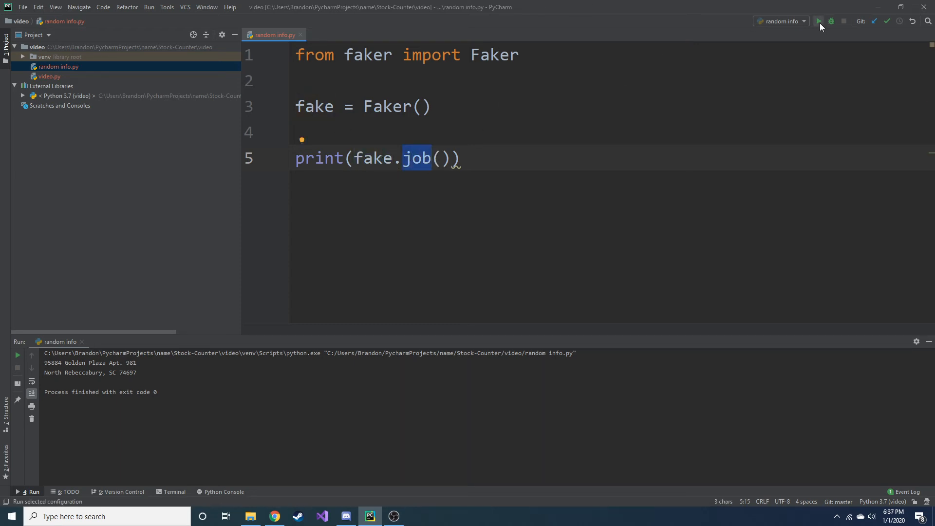
click(820, 21)
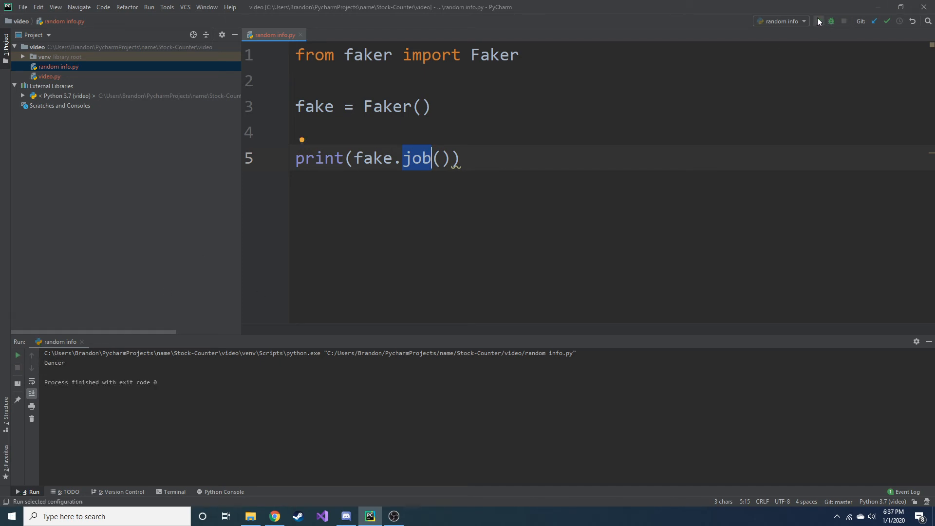
click(819, 21)
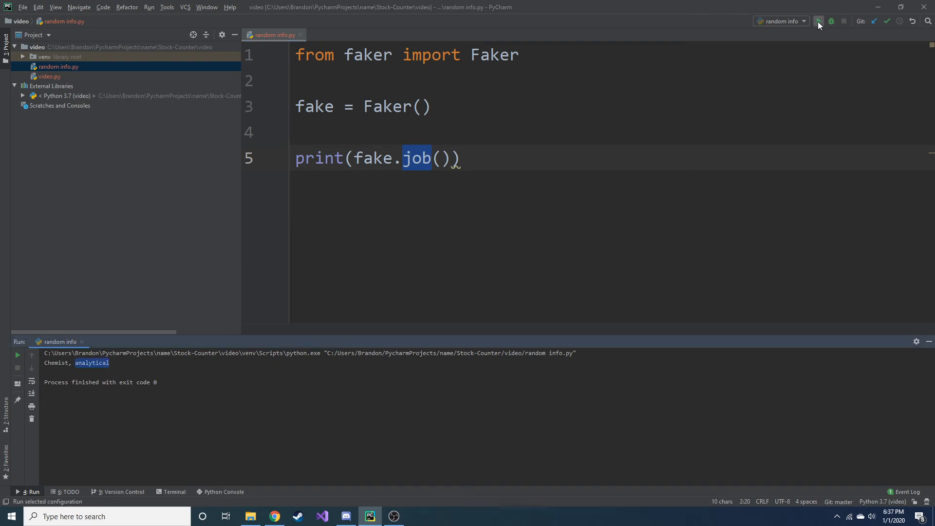
click(819, 21)
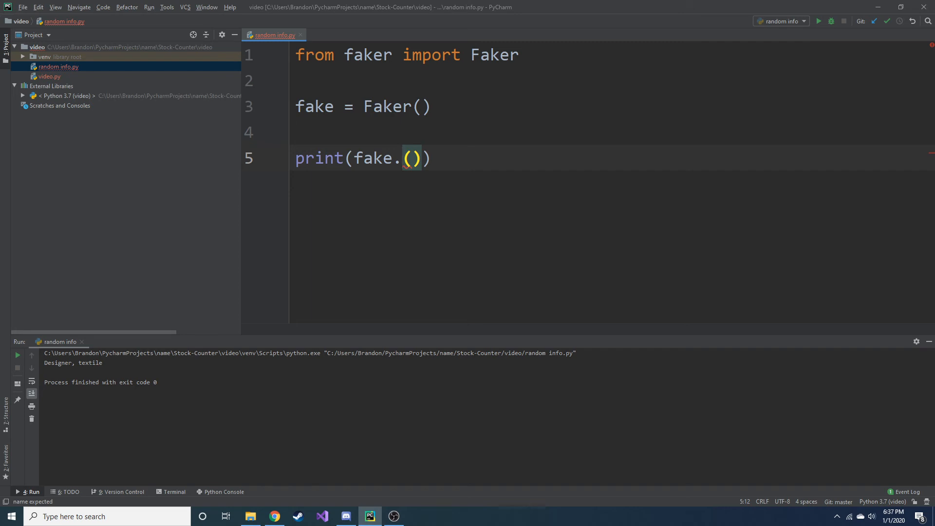
- Put 'email' in the print call and run the script four times
text(email)
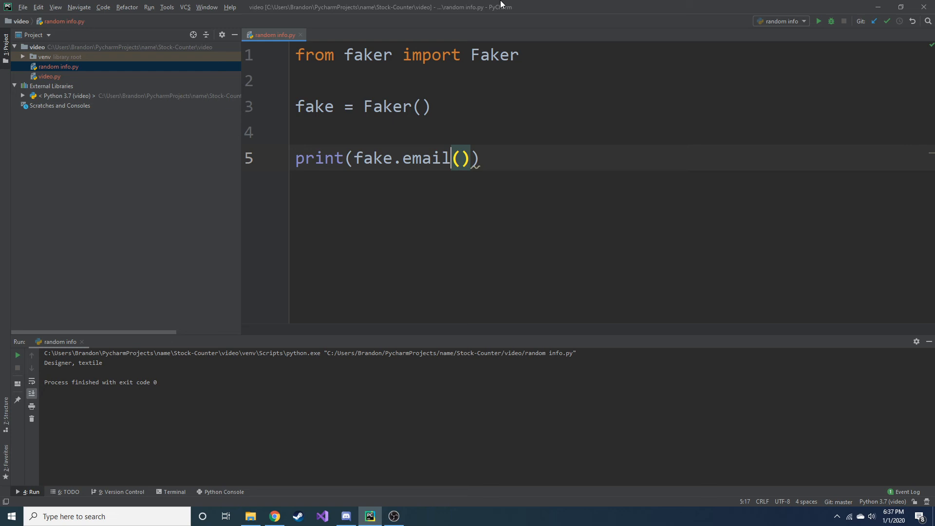
click(818, 20)
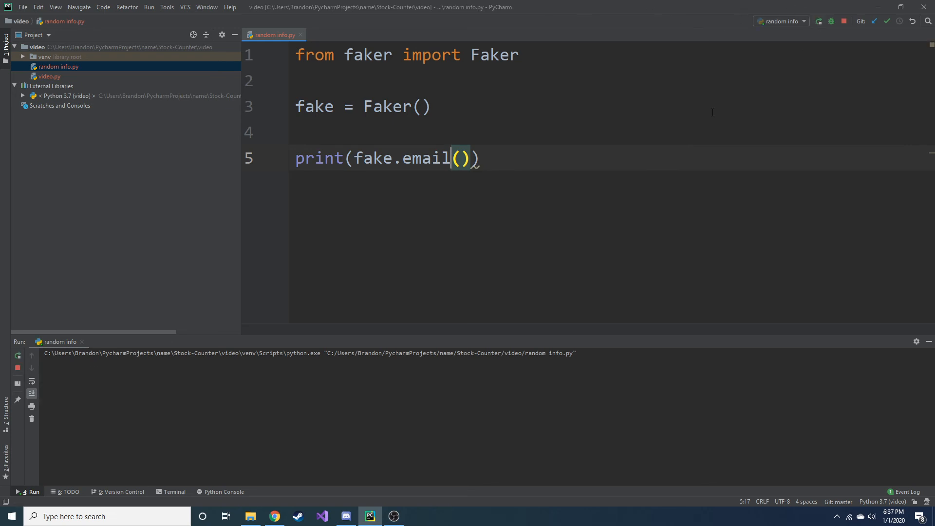
click(818, 21)
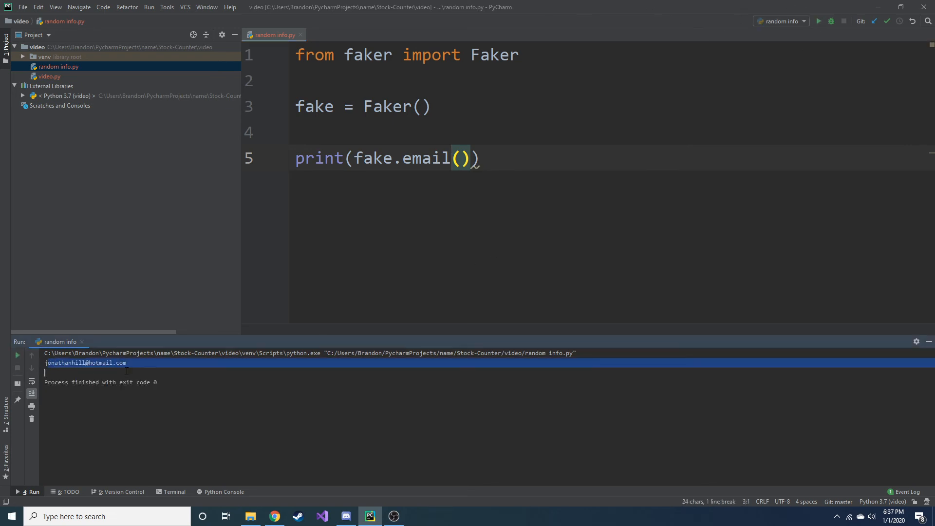
click(818, 21)
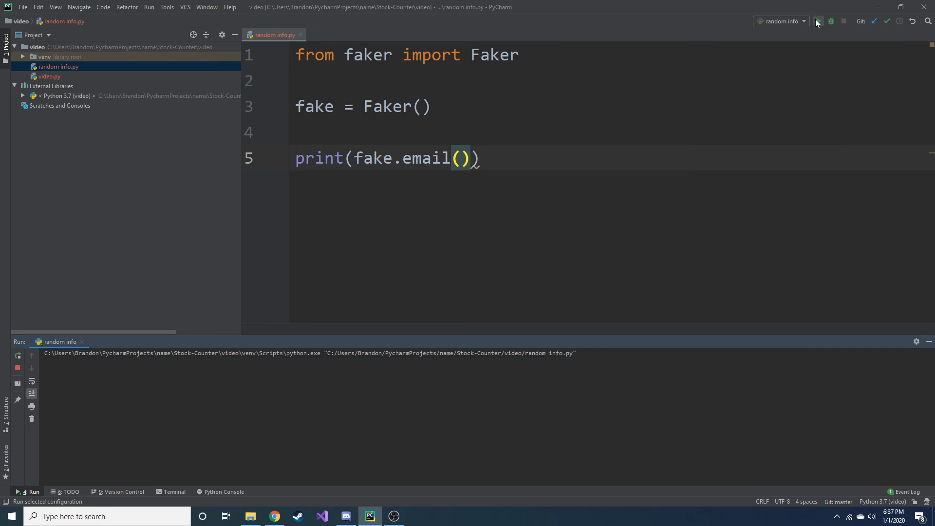
click(819, 21)
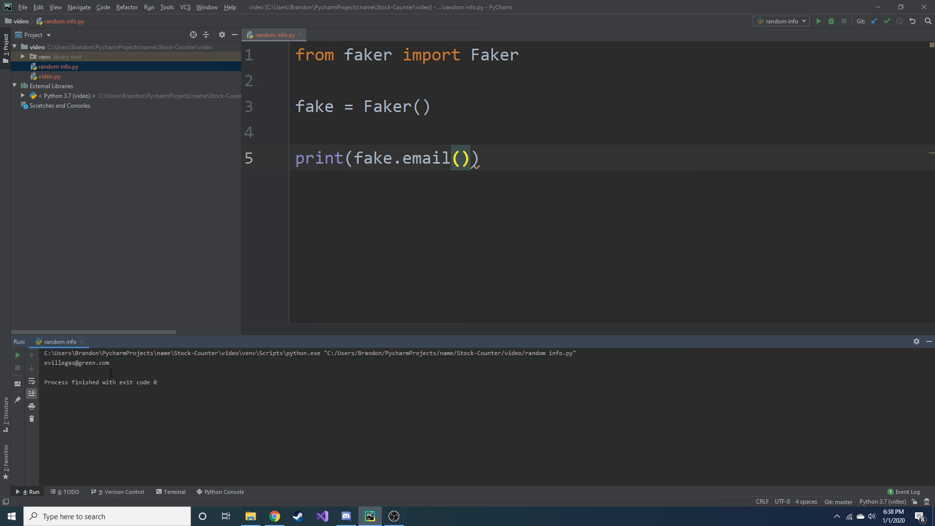
- Highlight printed email domains across another run, then select the method name again
double_click(86, 363)
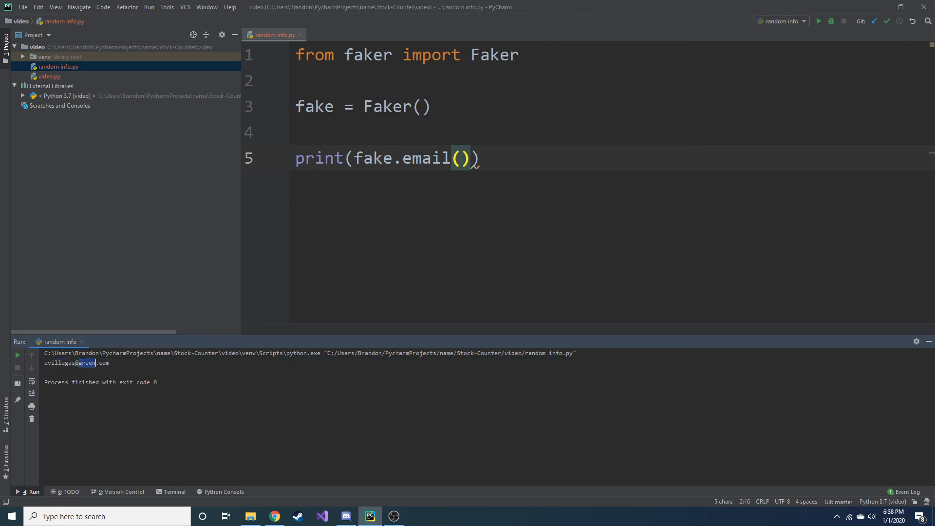
mouse_move(782, 34)
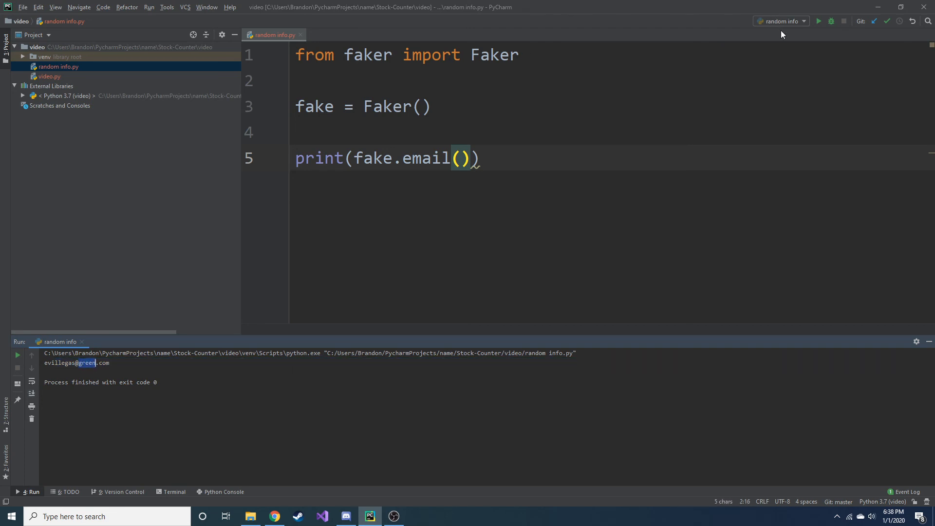
click(818, 21)
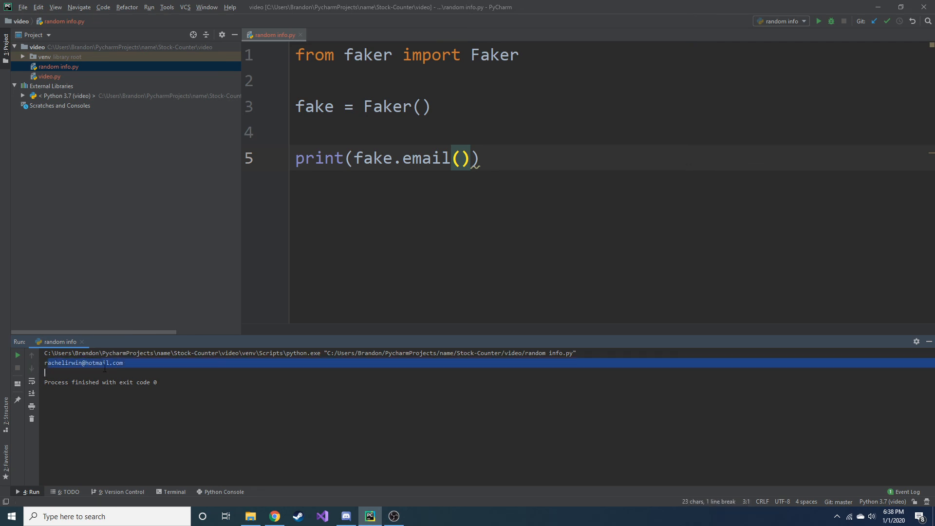
double_click(96, 362)
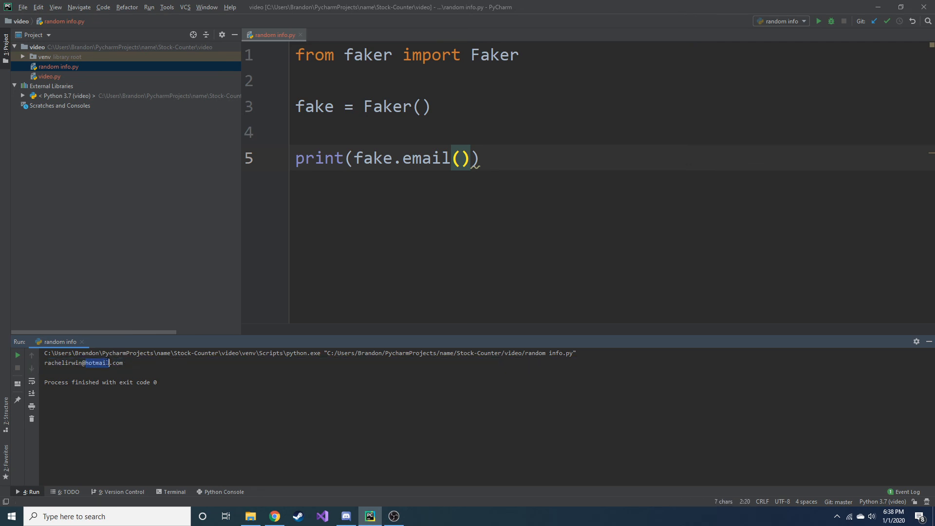
double_click(427, 158)
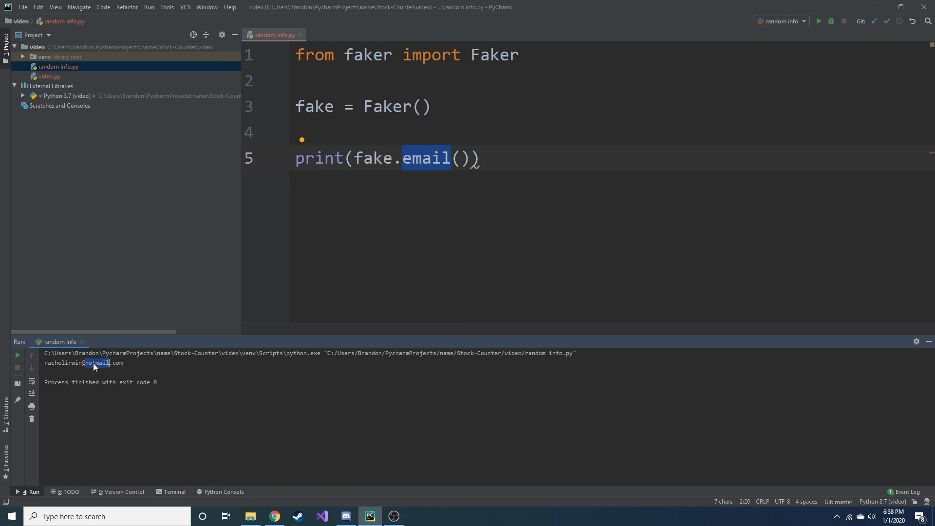
mouse_move(576, 133)
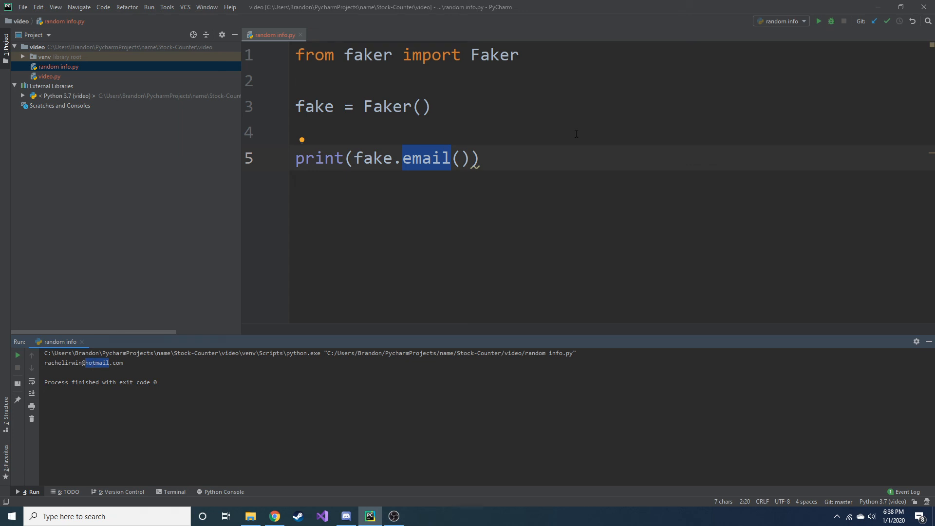
mouse_move(509, 137)
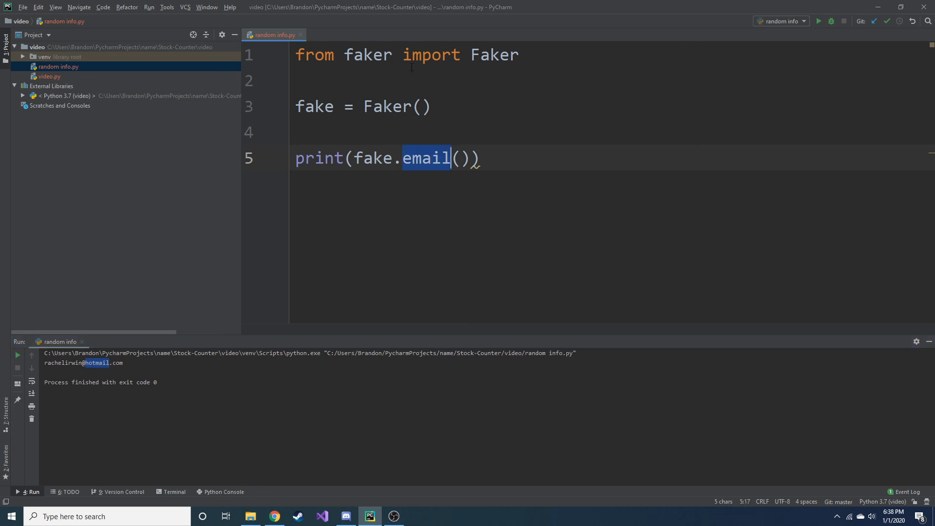
double_click(314, 107)
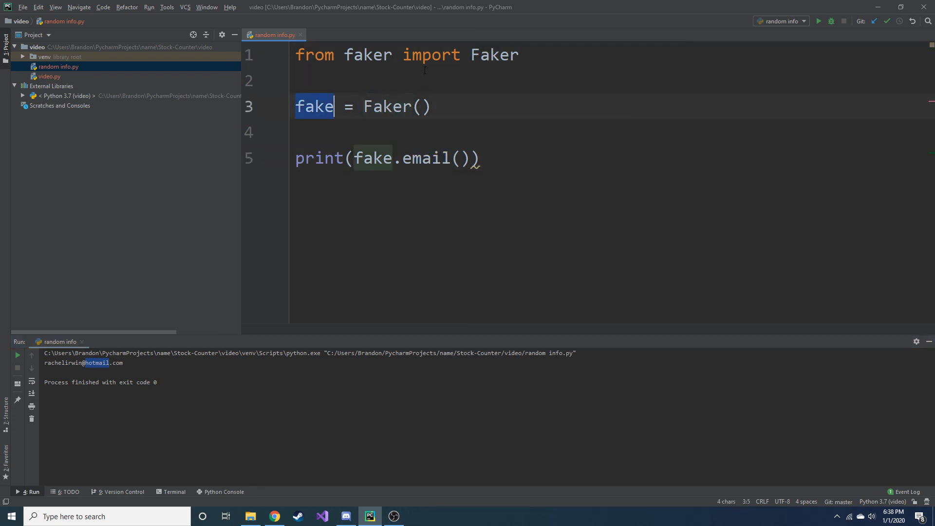
double_click(426, 157)
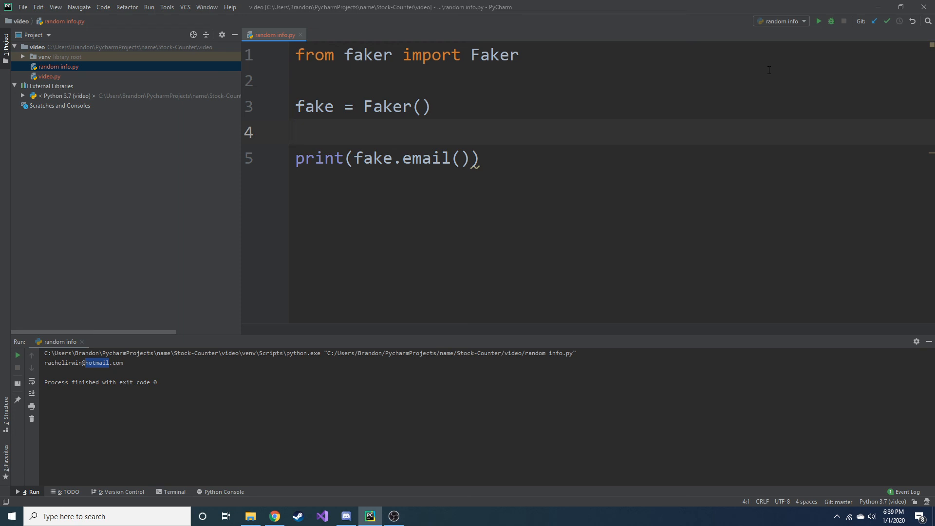
mouse_move(755, 98)
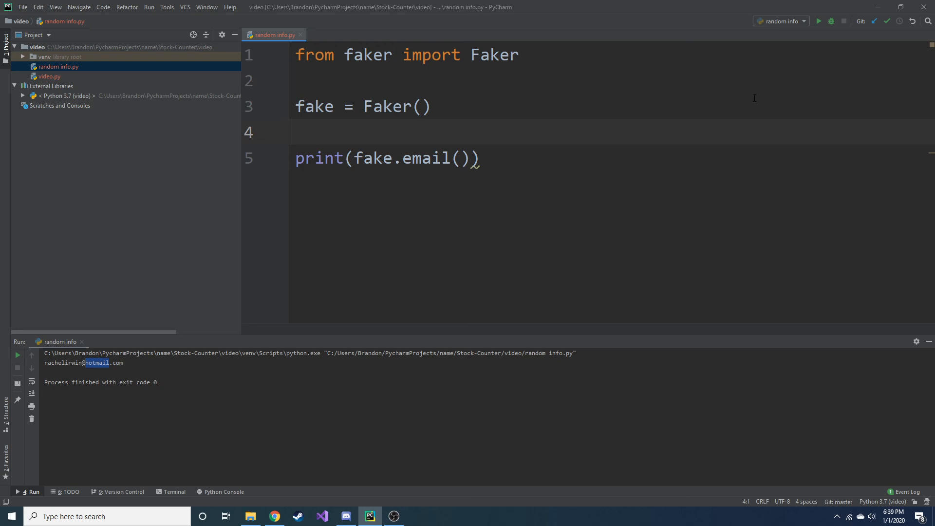